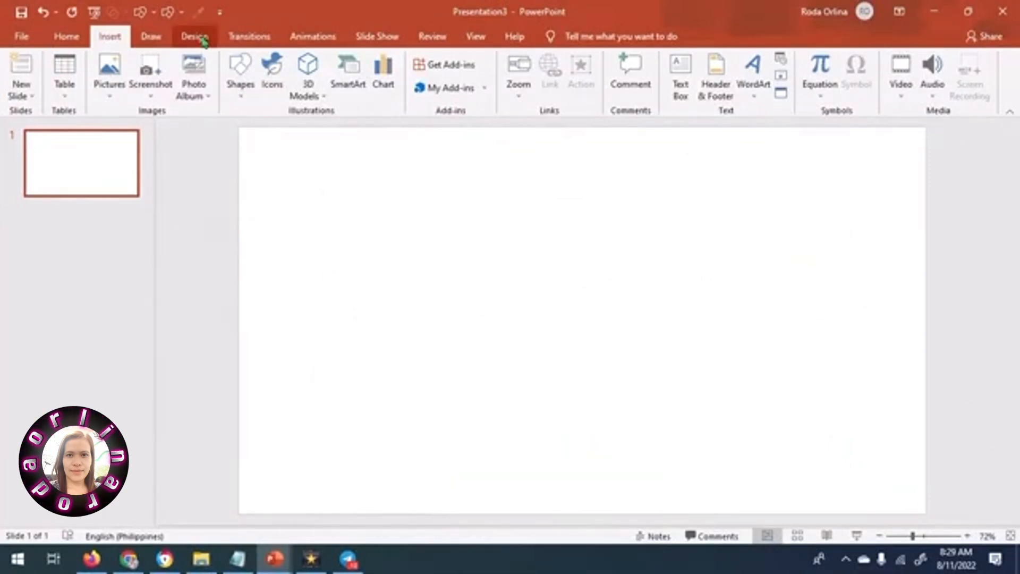
- Apply a custom slide size of 8 in wide by 7.5 in tall
left_click(195, 36)
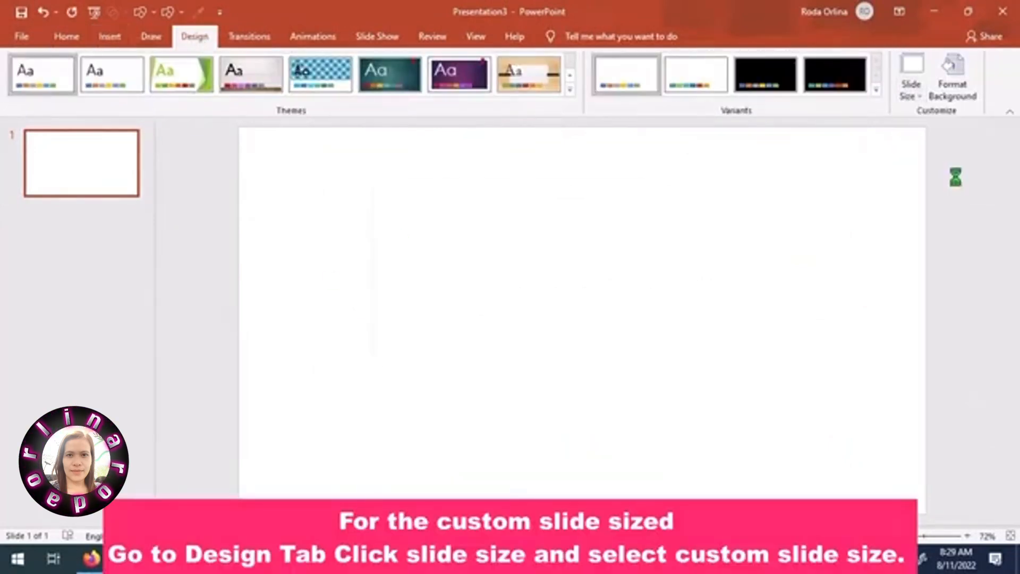
left_click(909, 78)
type("8")
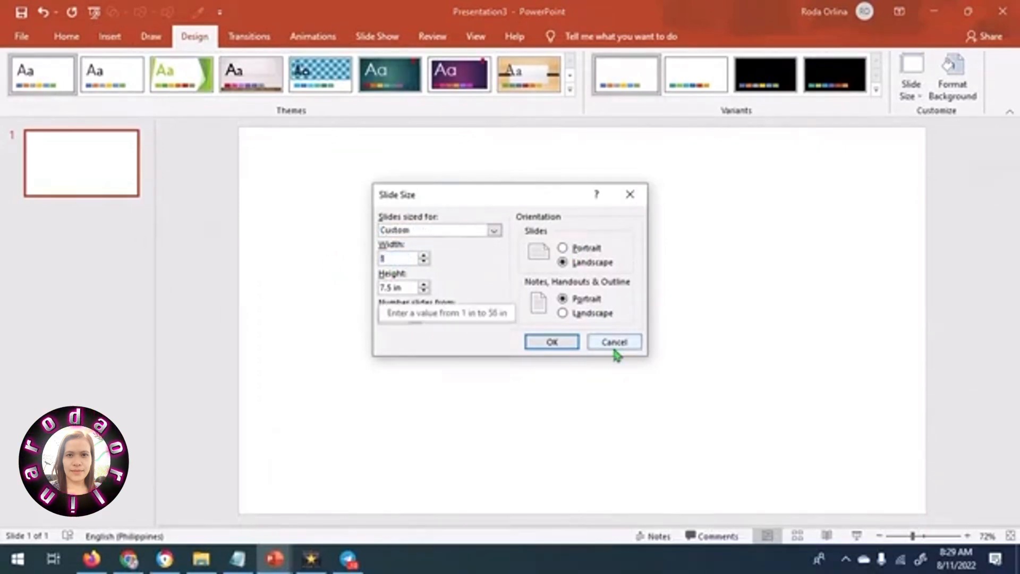
left_click(551, 342)
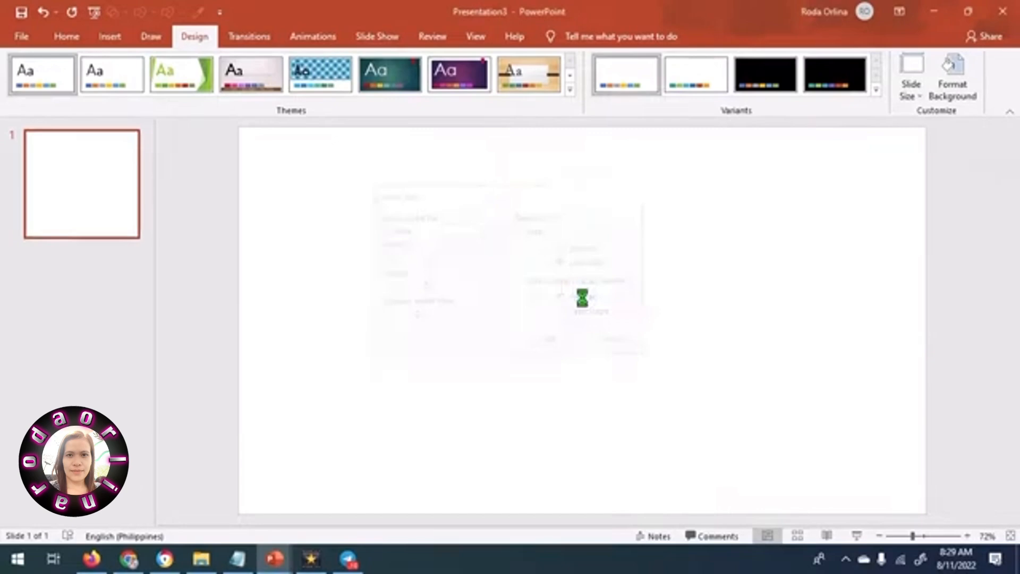
- Insert the mountain photo 4.jpeg and the phone picture 5.png layered on top
left_click(109, 74)
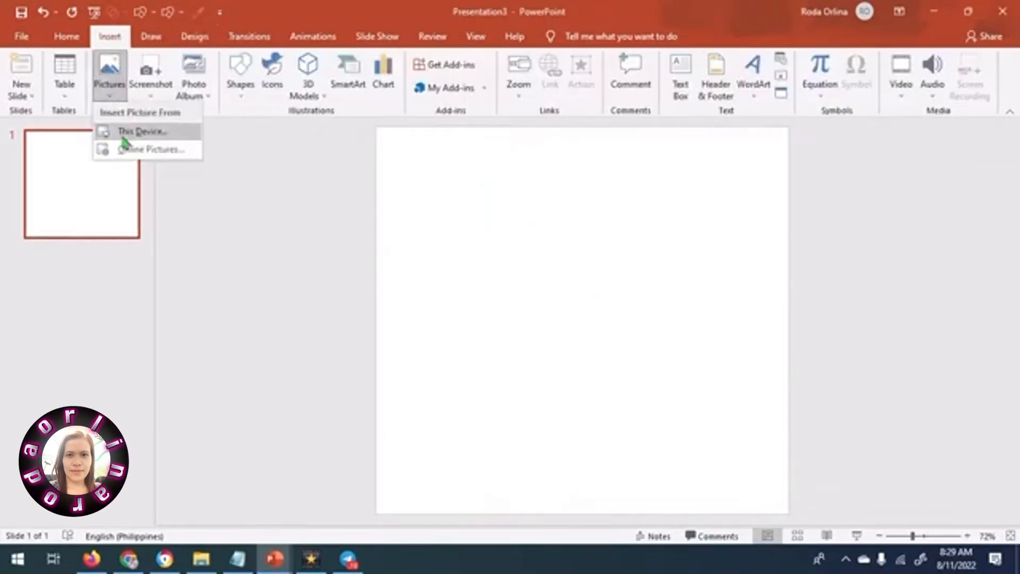
left_click(142, 131)
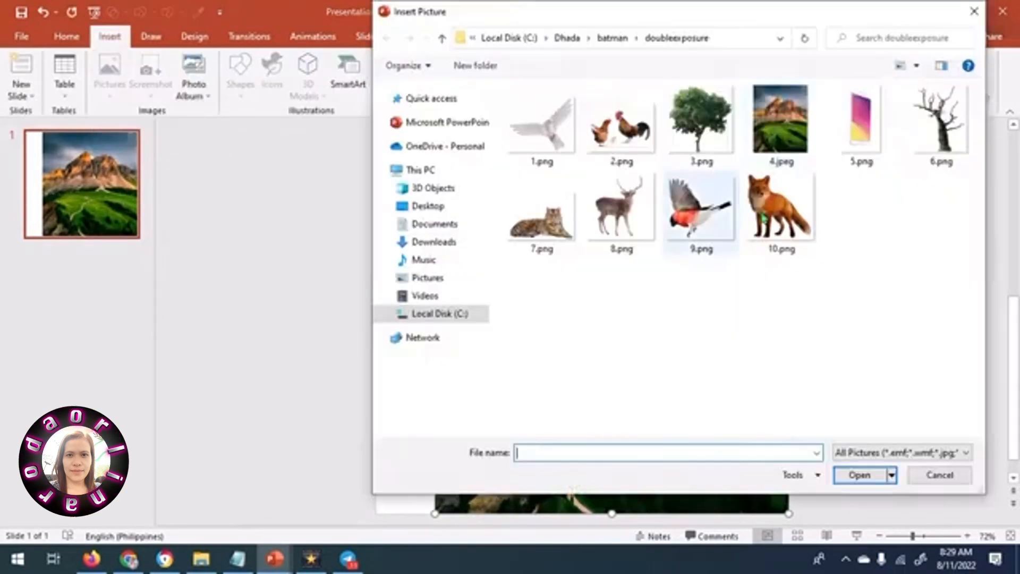
left_click(859, 475)
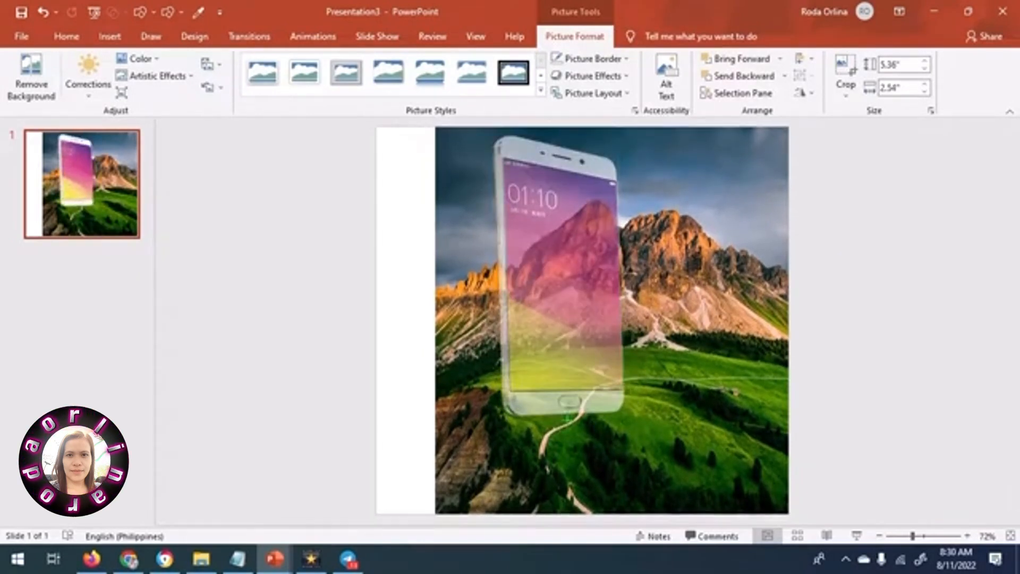
- Trace the phone's screen outline with a Freeform shape
left_click(110, 35)
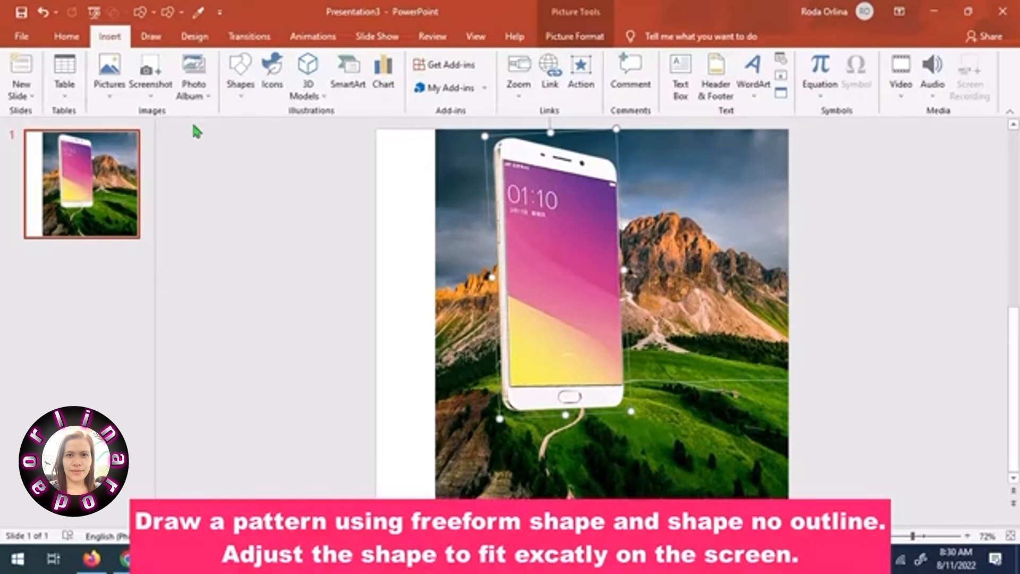
left_click(240, 75)
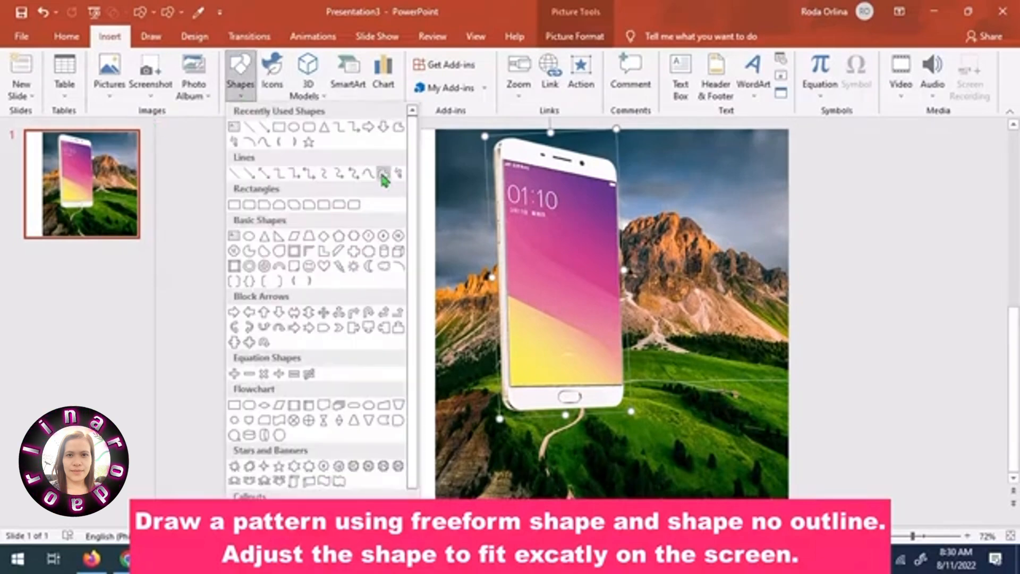
left_click(384, 172)
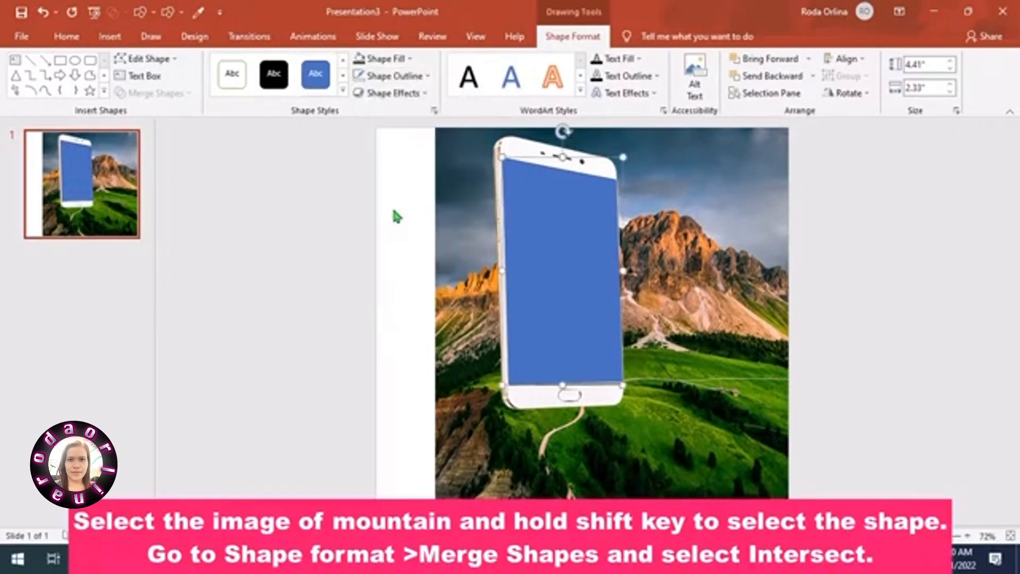
- Intersect the mountain photo with the screen shape so the landscape fills the phone
left_click(715, 208)
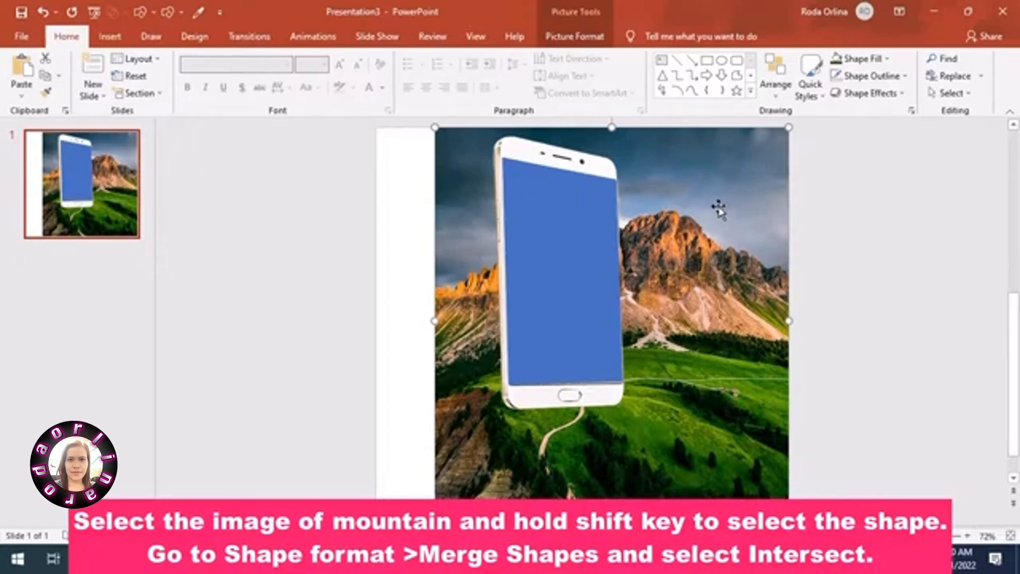
left_click(563, 274)
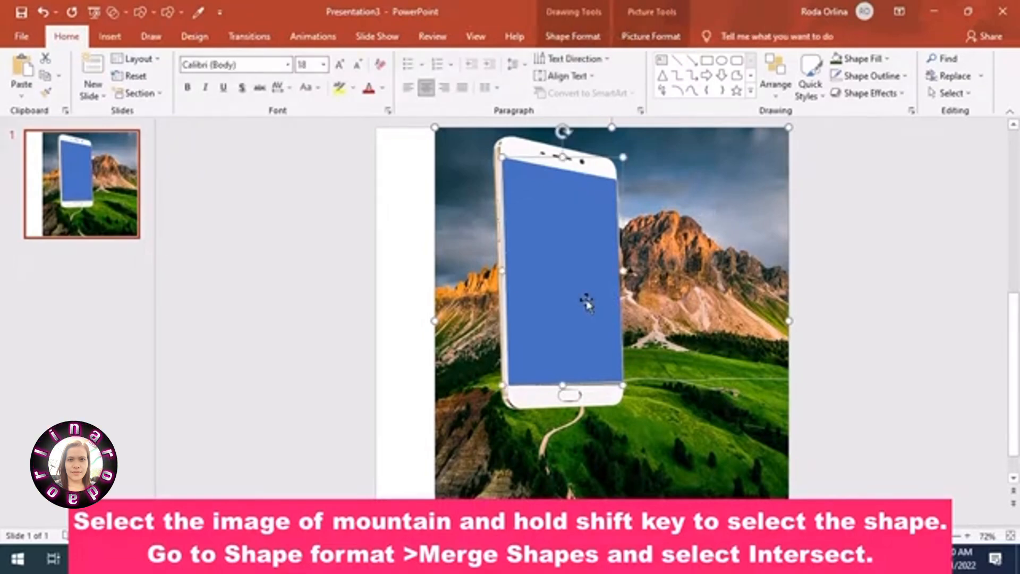
left_click(154, 93)
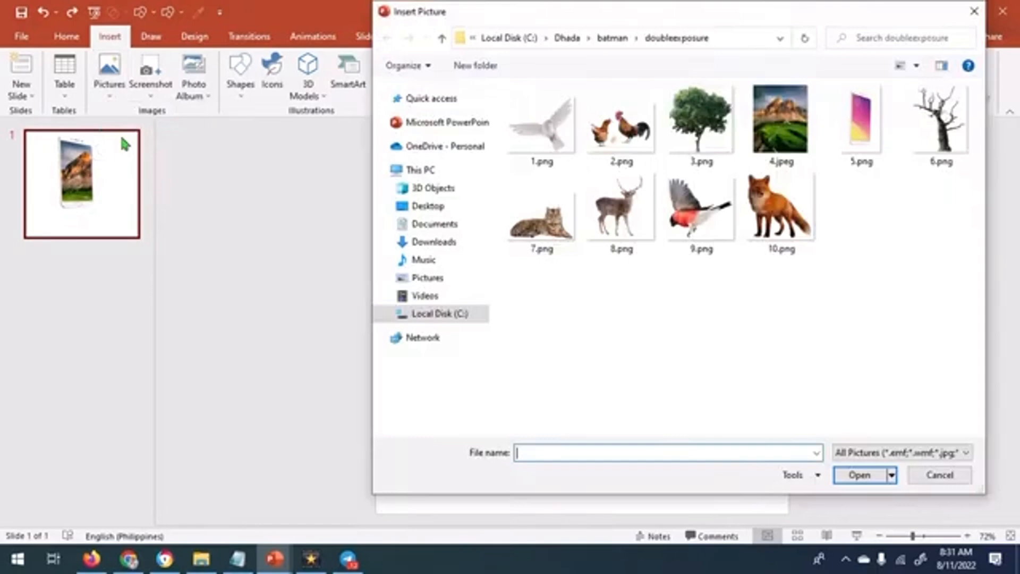
- Insert 4.jpeg again, bring the phone forward, and scribble a wavy burst outline on the right
left_click(859, 474)
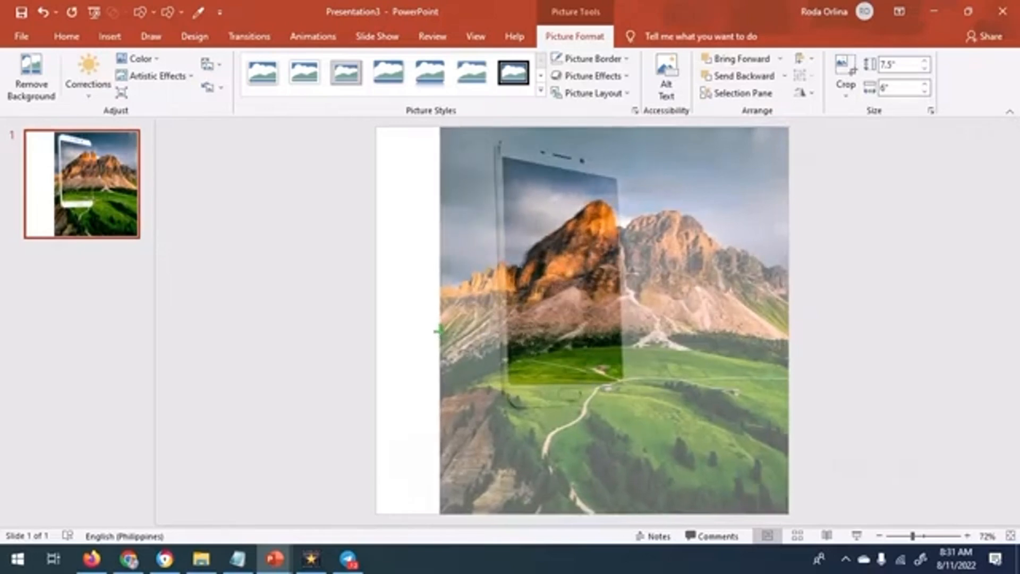
left_click(740, 58)
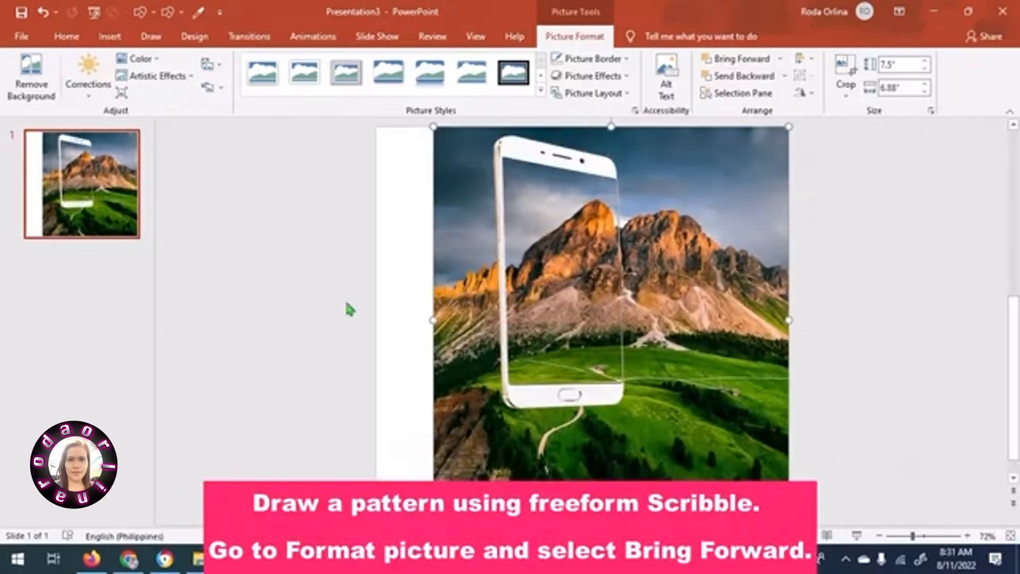
left_click(238, 75)
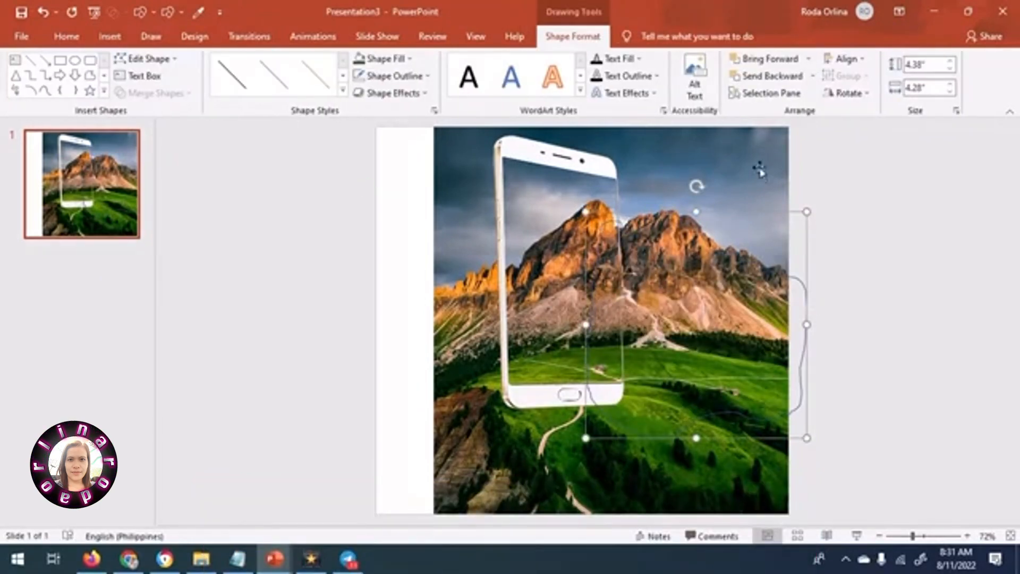
- Intersect the new photo with the scribble to make the wavy cutout spilling from the phone
left_click(589, 334)
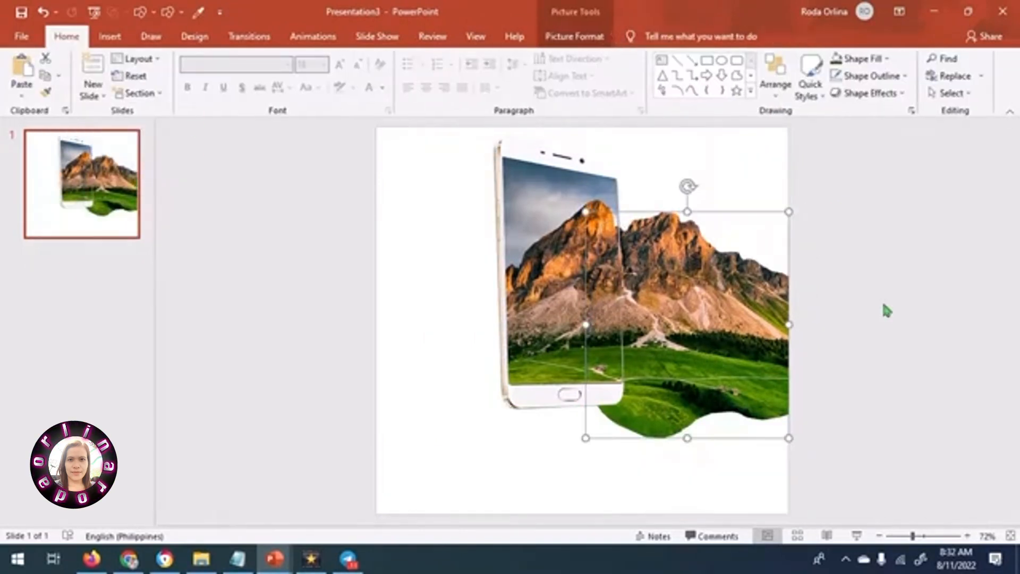
left_click(574, 37)
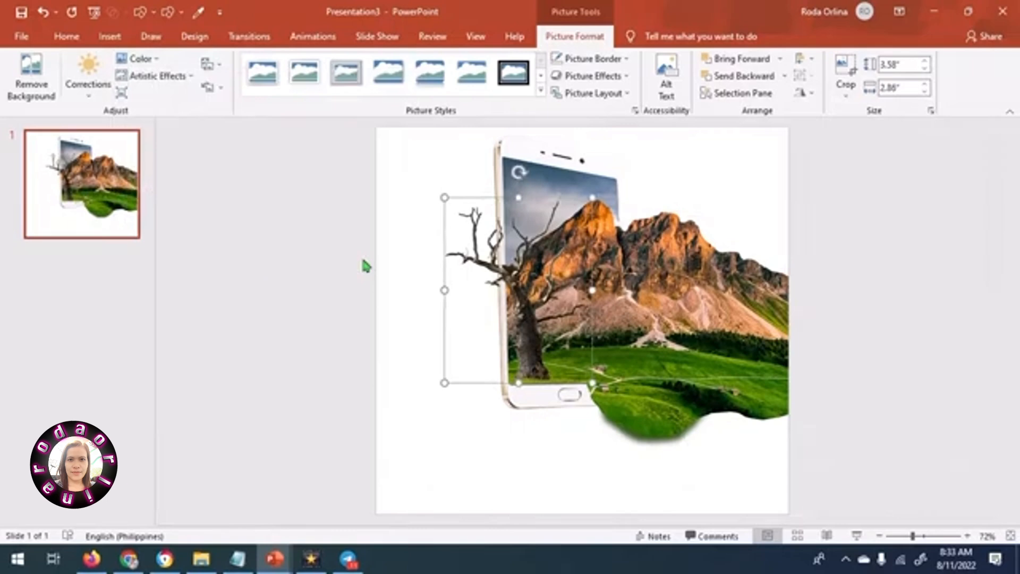
- Insert the tiger picture and give it Soft Edges
left_click(110, 36)
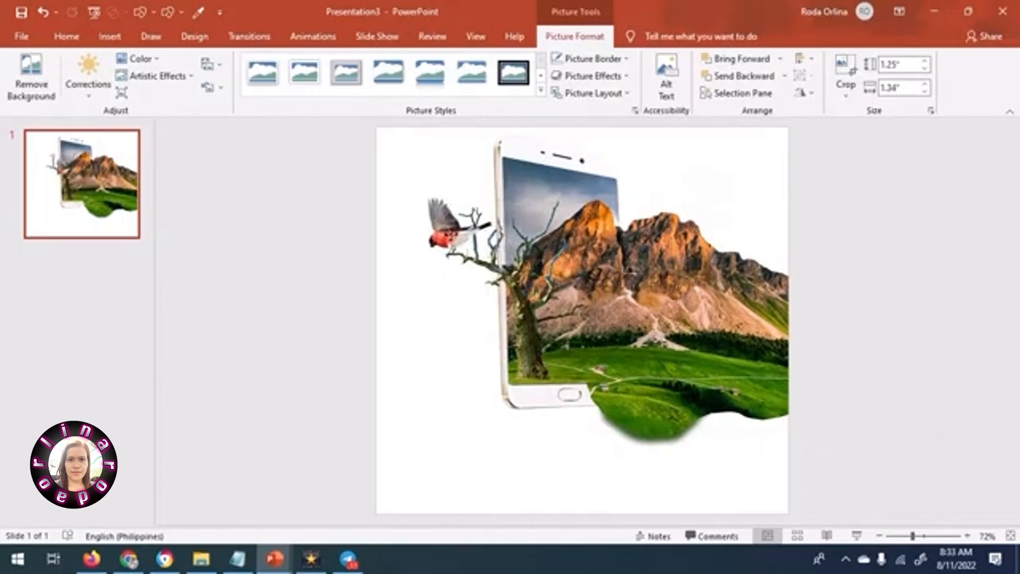
left_click(449, 215)
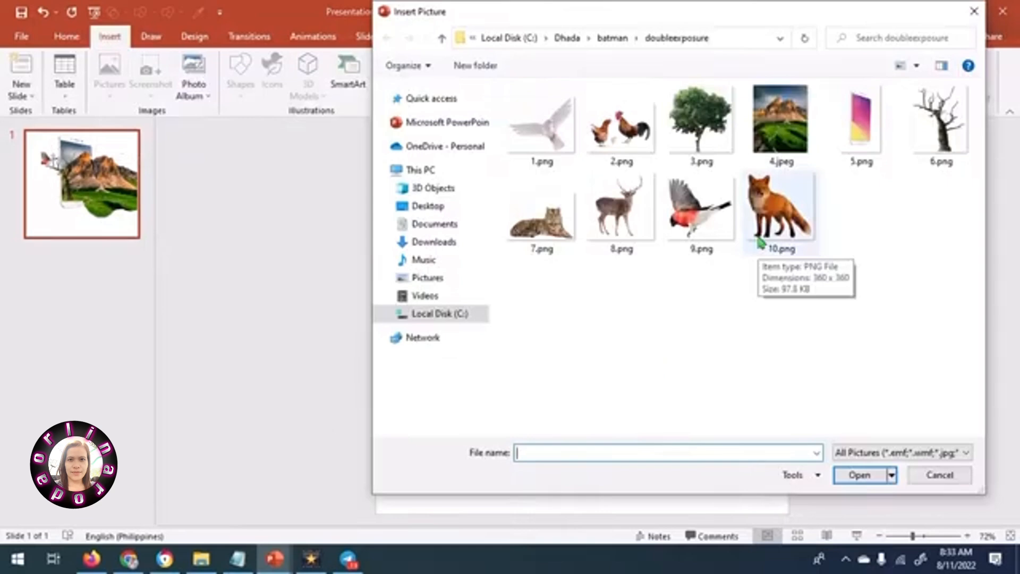
left_click(859, 475)
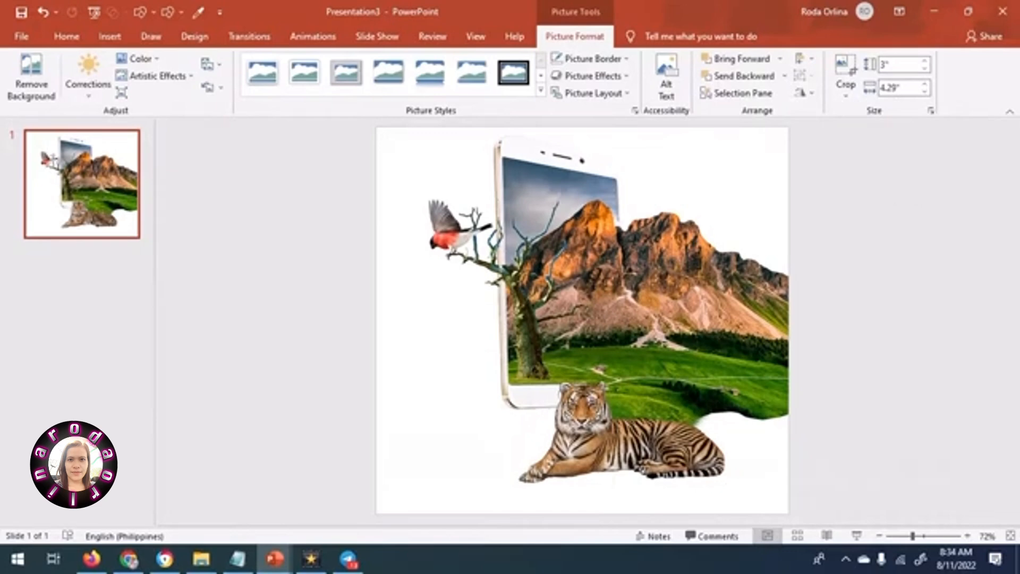
left_click(137, 59)
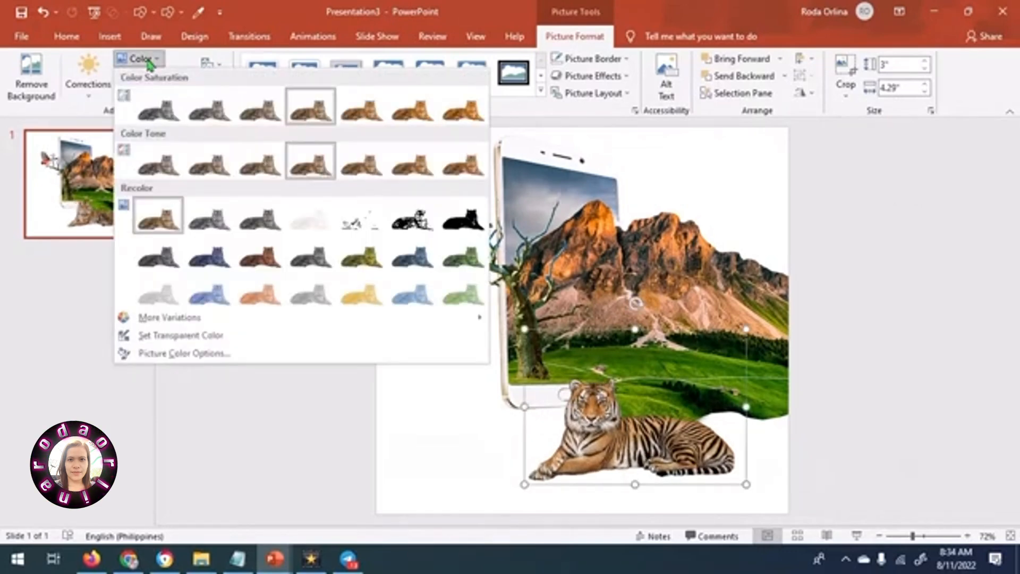
left_click(589, 76)
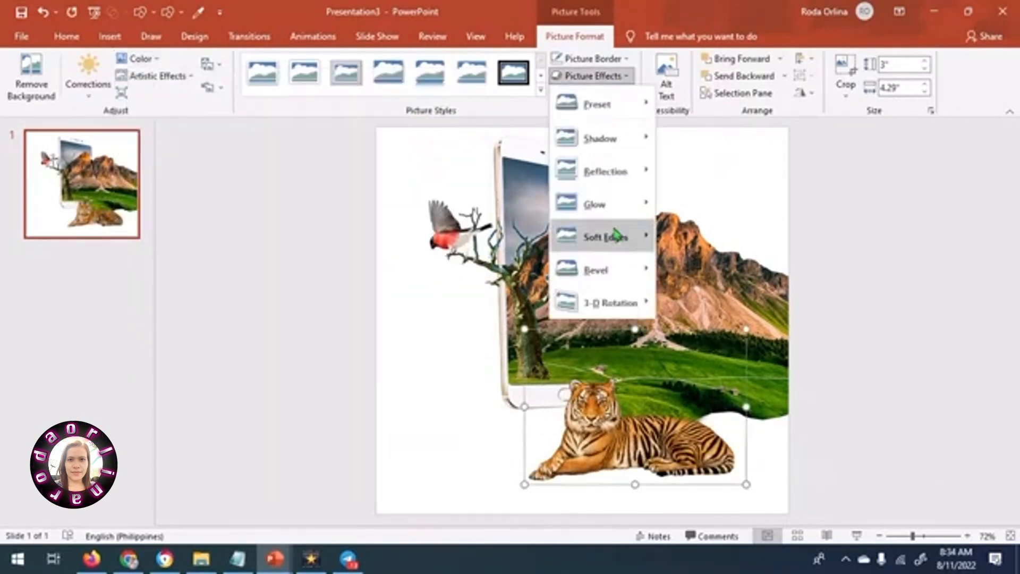
left_click(110, 36)
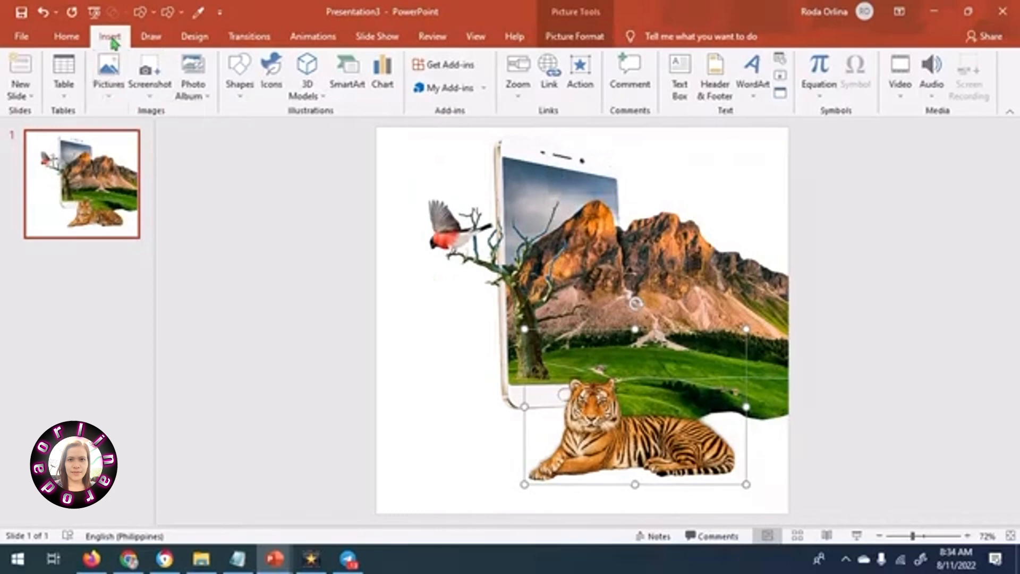
- Add the deer and chickens to the meadow and lower the deer's colour saturation
left_click(574, 36)
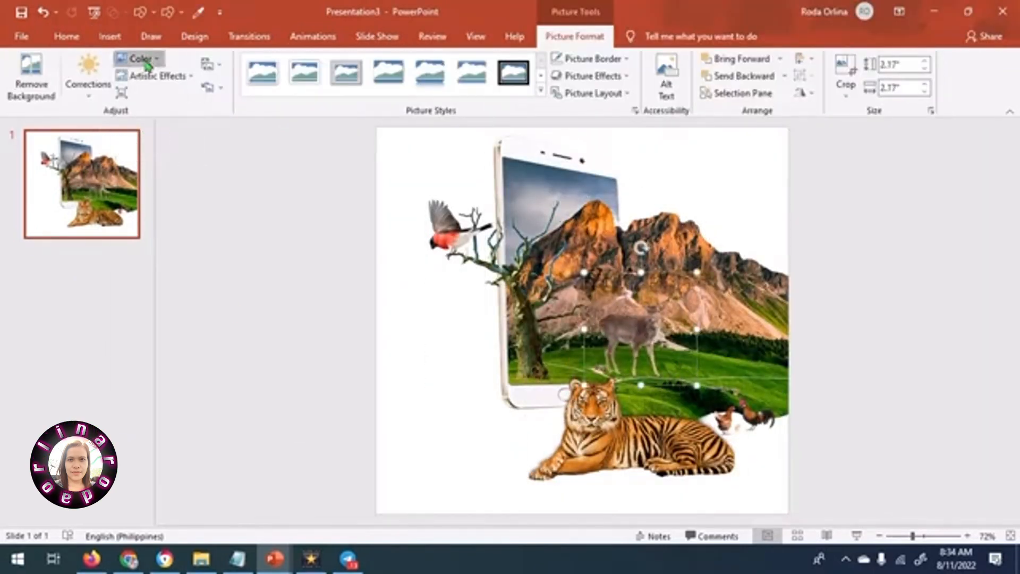
left_click(140, 58)
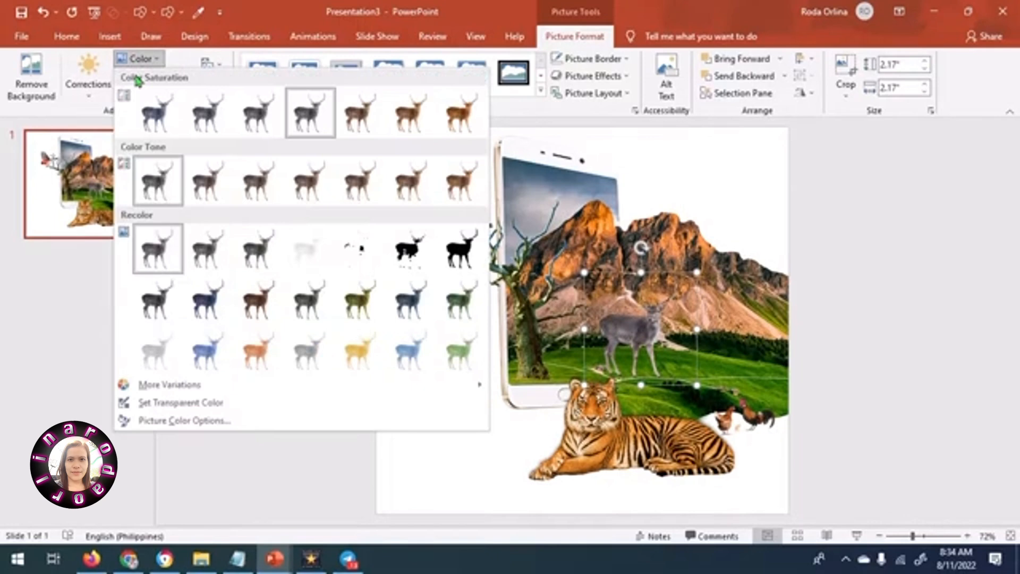
mouse_move(208, 180)
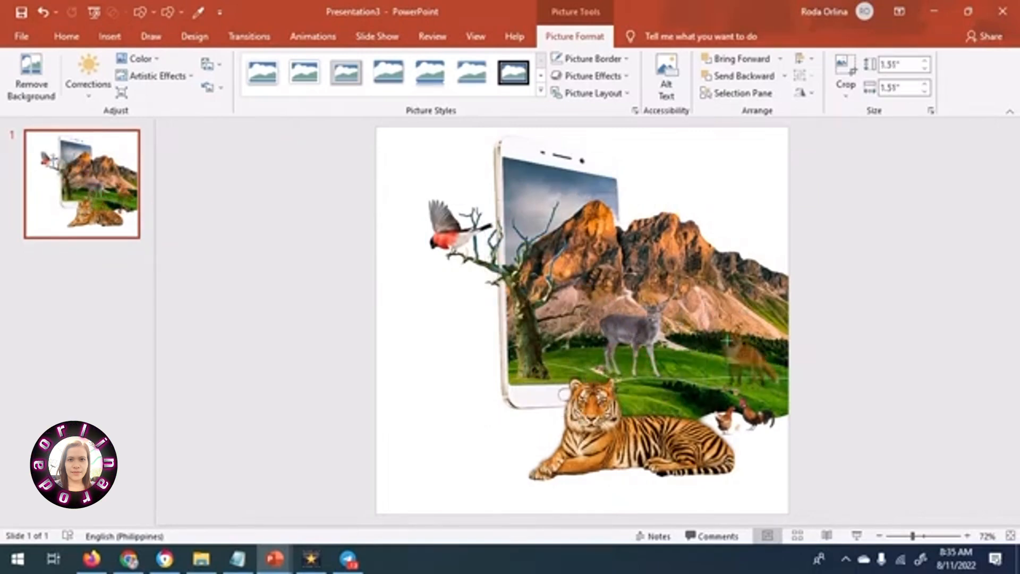
left_click(751, 347)
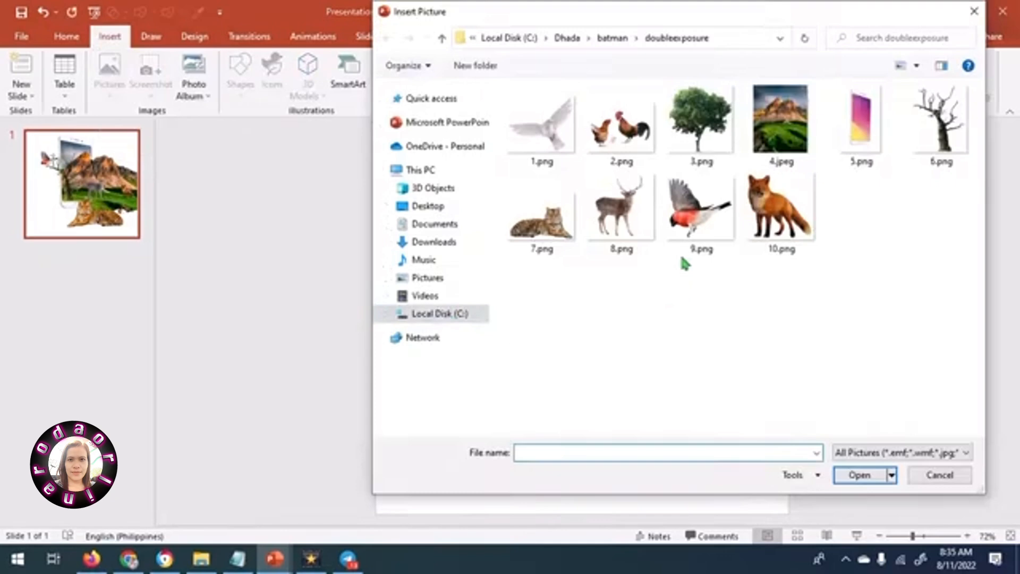
- Add the fox, a white dove above the phone, and a distant flock of birds
left_click(859, 475)
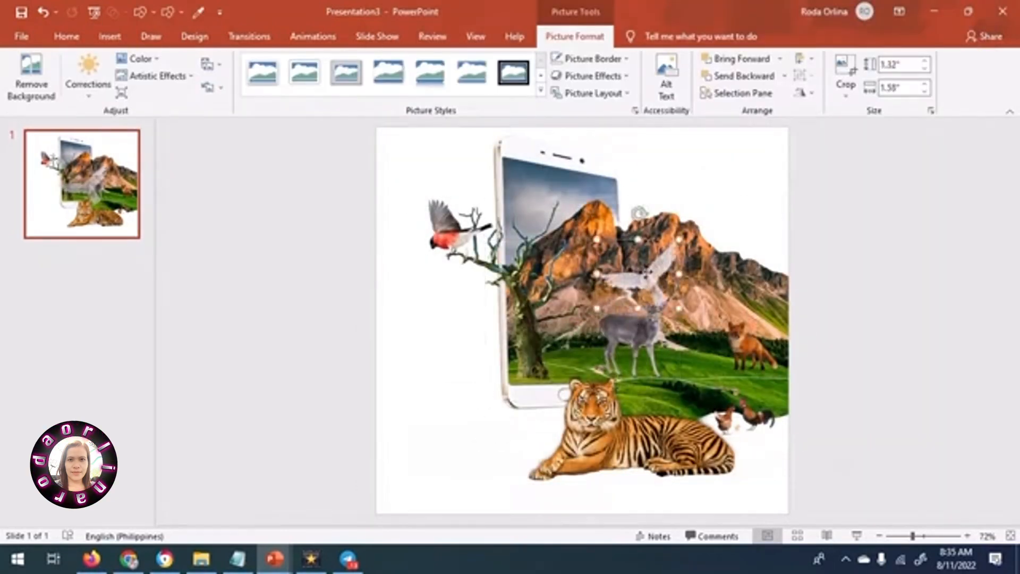
left_click(809, 93)
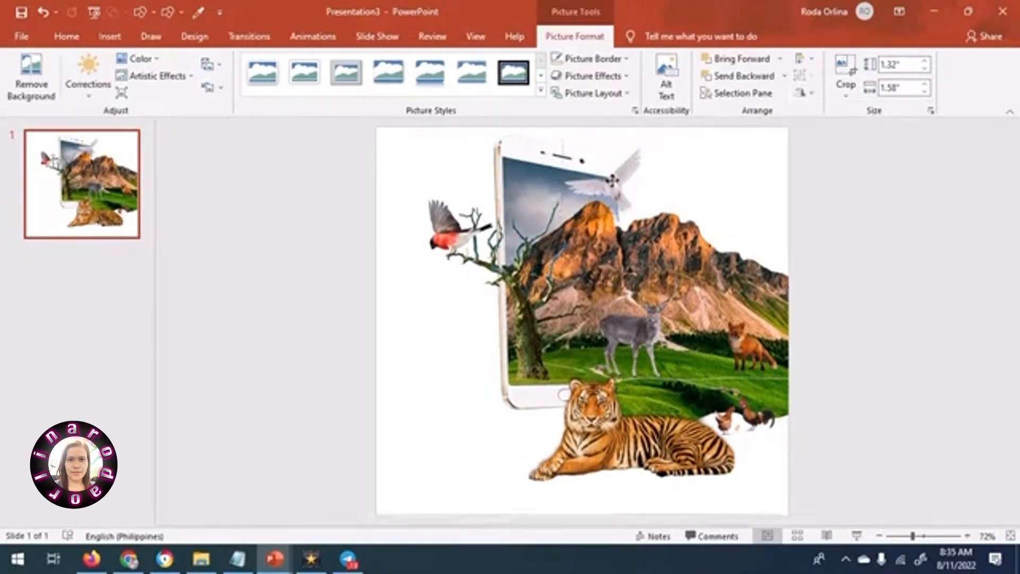
left_click(590, 176)
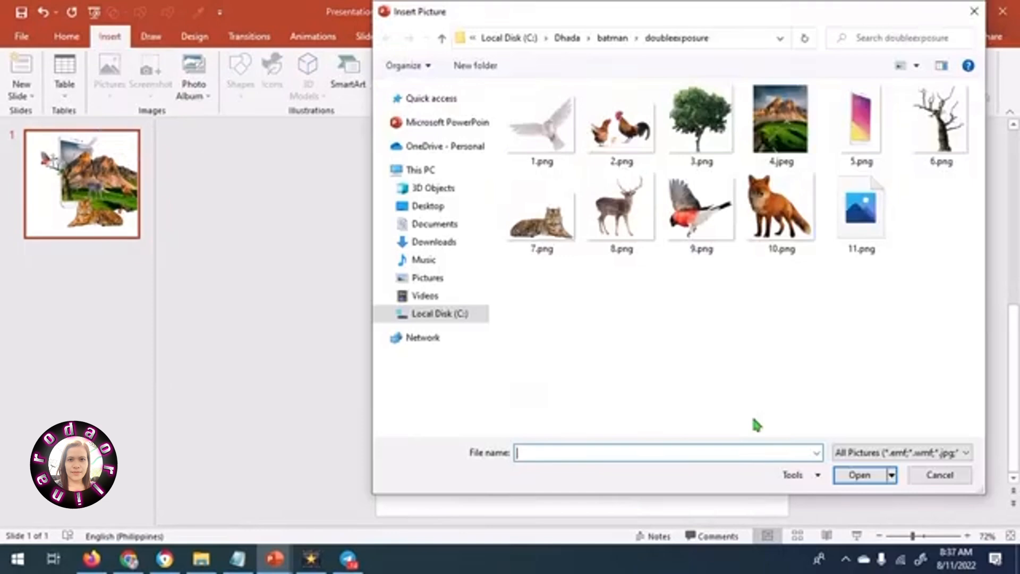
left_click(859, 475)
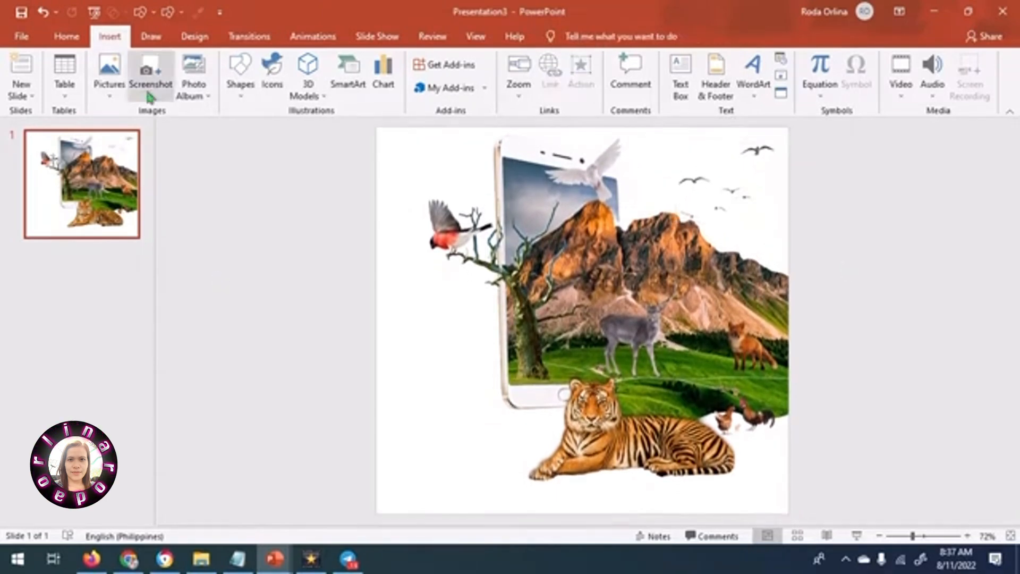
- Insert the leafy tree and crop it off at the slide's right edge
left_click(108, 73)
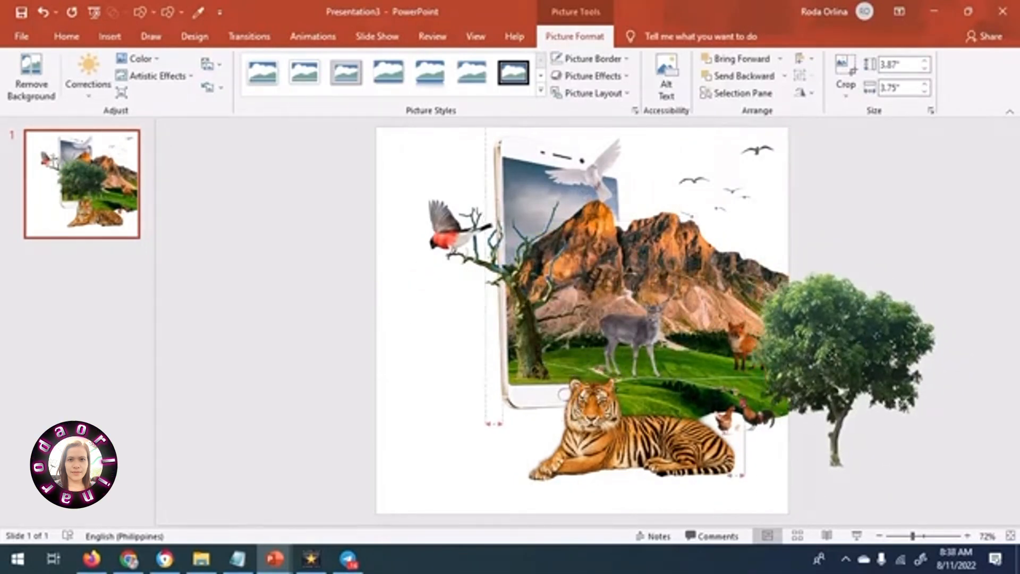
left_click(833, 358)
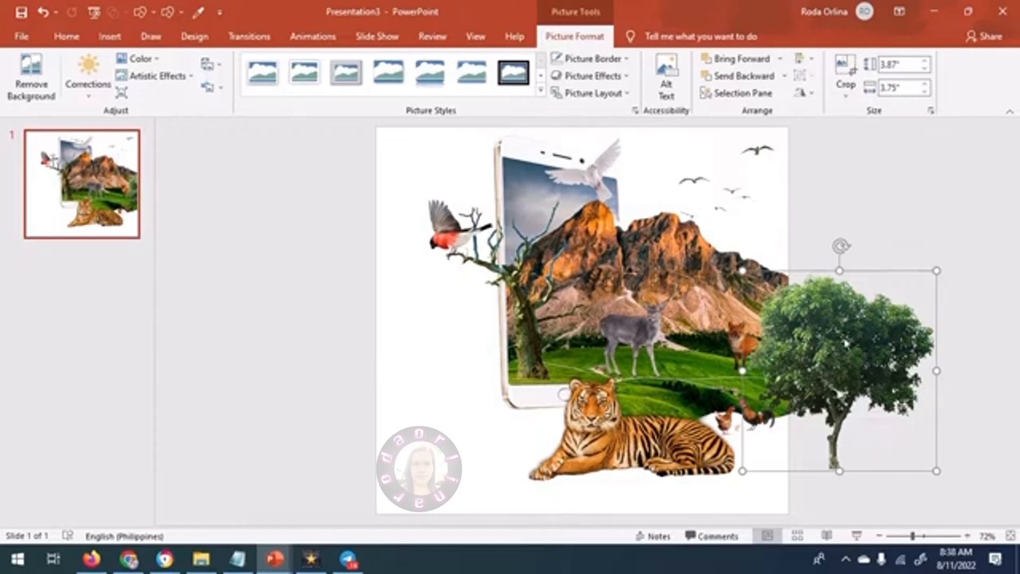
left_click(846, 75)
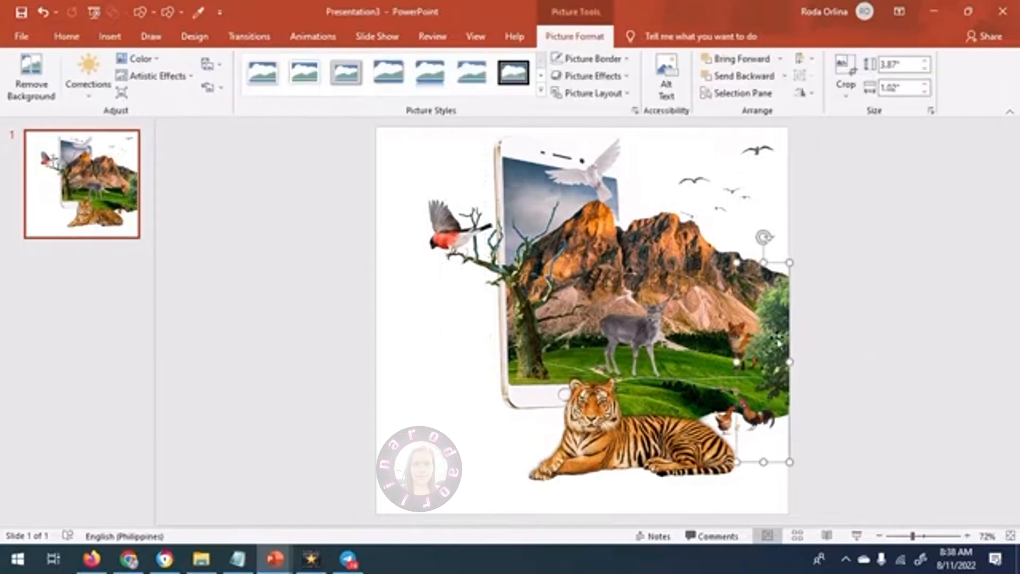
left_click(137, 58)
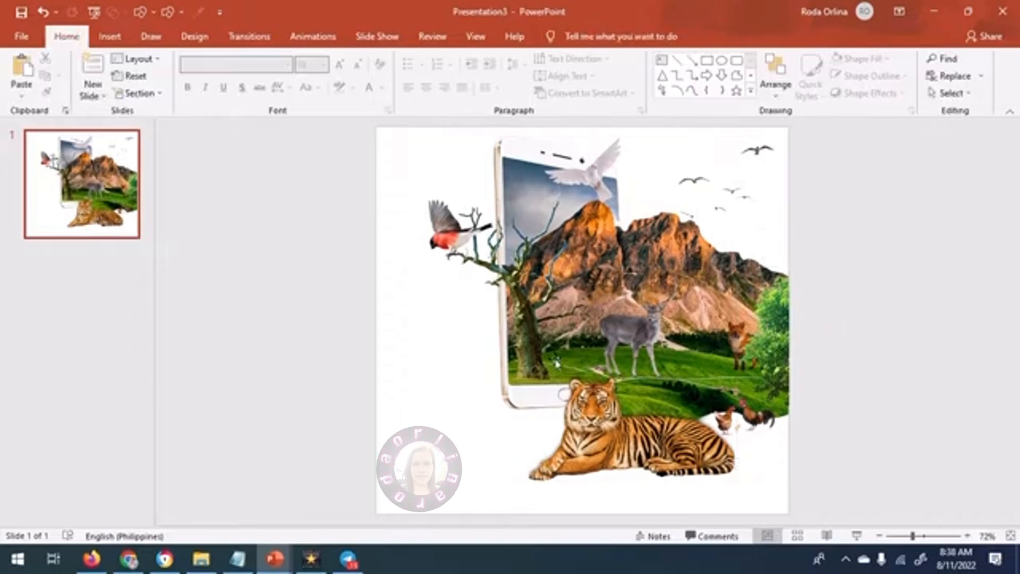
- Set the slide background to a Linear gradient fill via Format Background
left_click(952, 73)
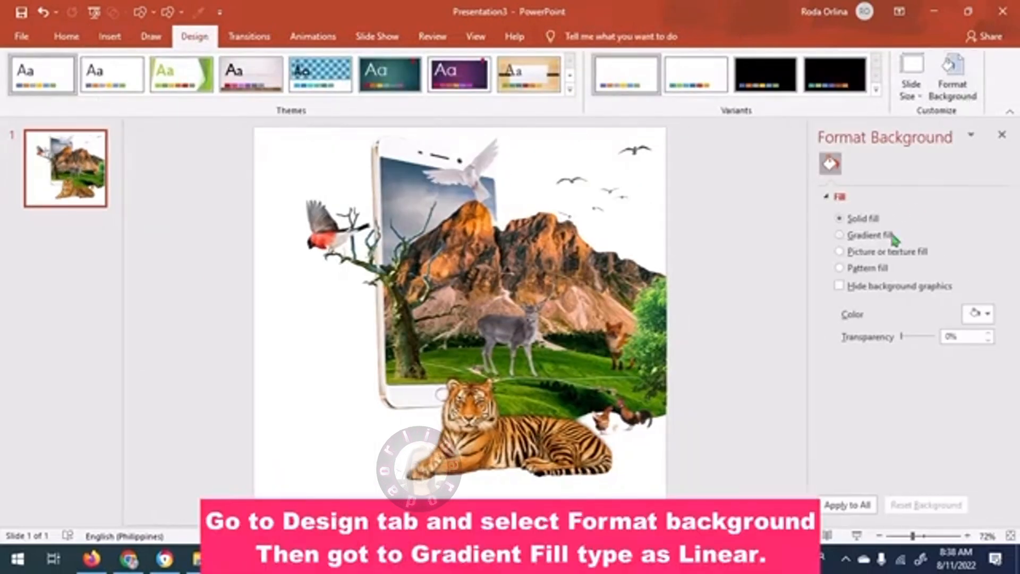
left_click(839, 235)
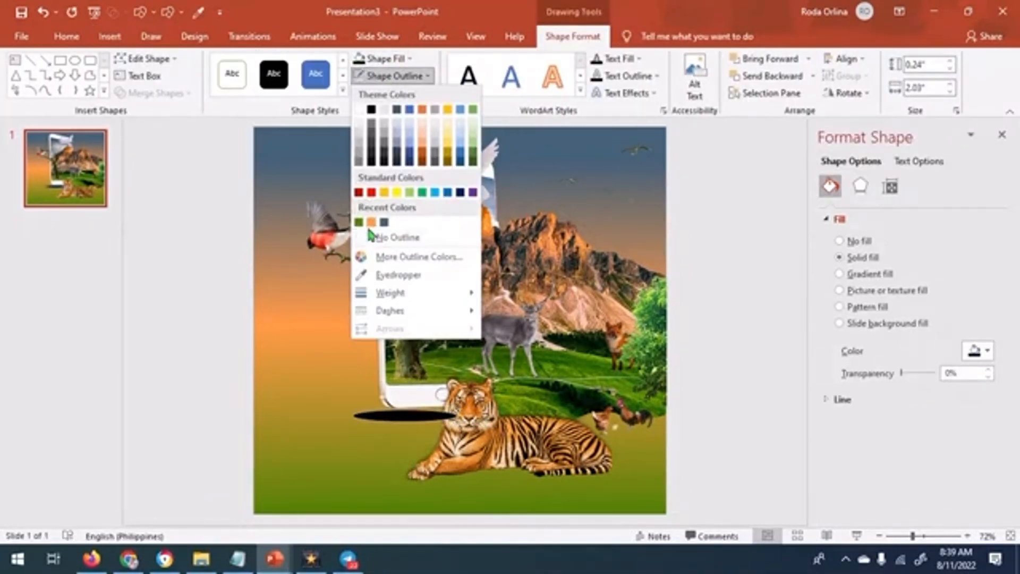
- Remove the ellipse outline and tune the gradient stops from blue through orange to green
left_click(388, 93)
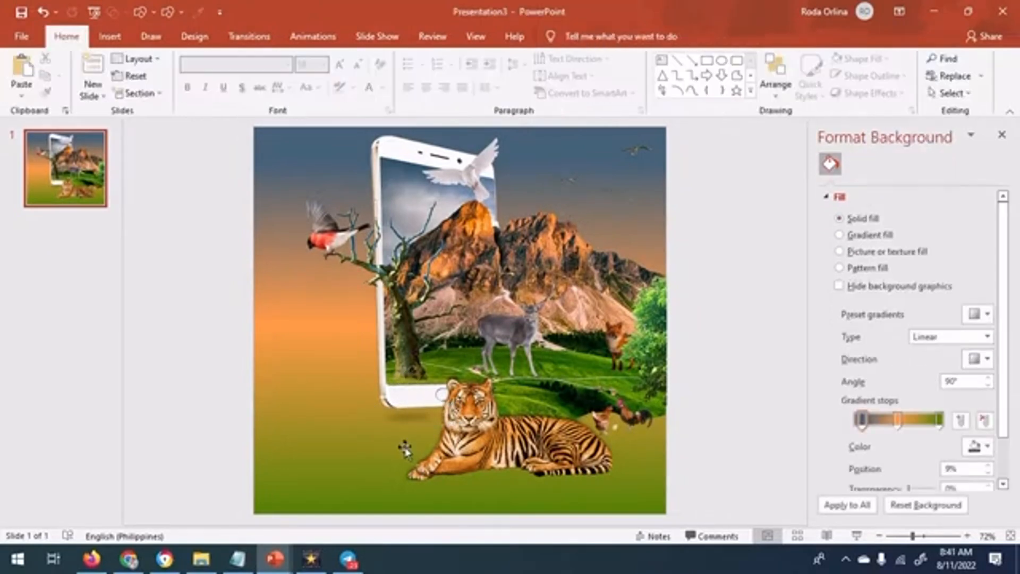
left_click(628, 333)
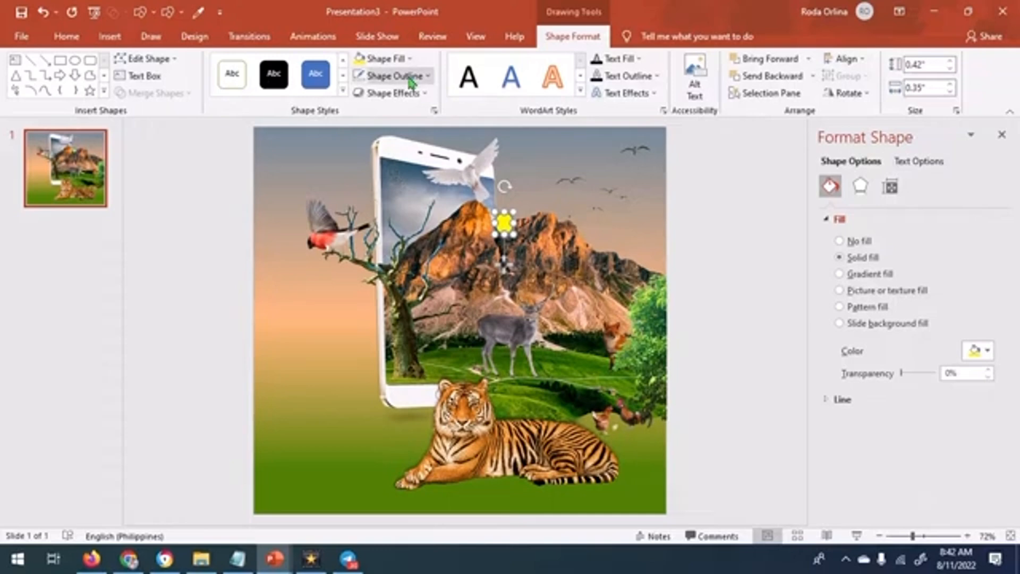
- Give the sun a yellow glow of 103 pt at 60% transparency with 7 pt soft edges
left_click(860, 187)
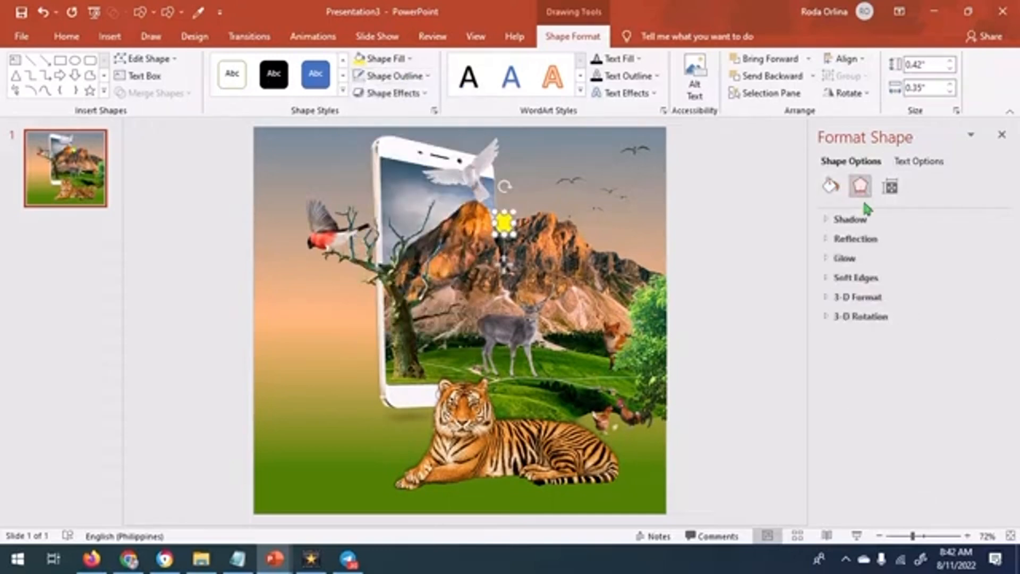
left_click(855, 277)
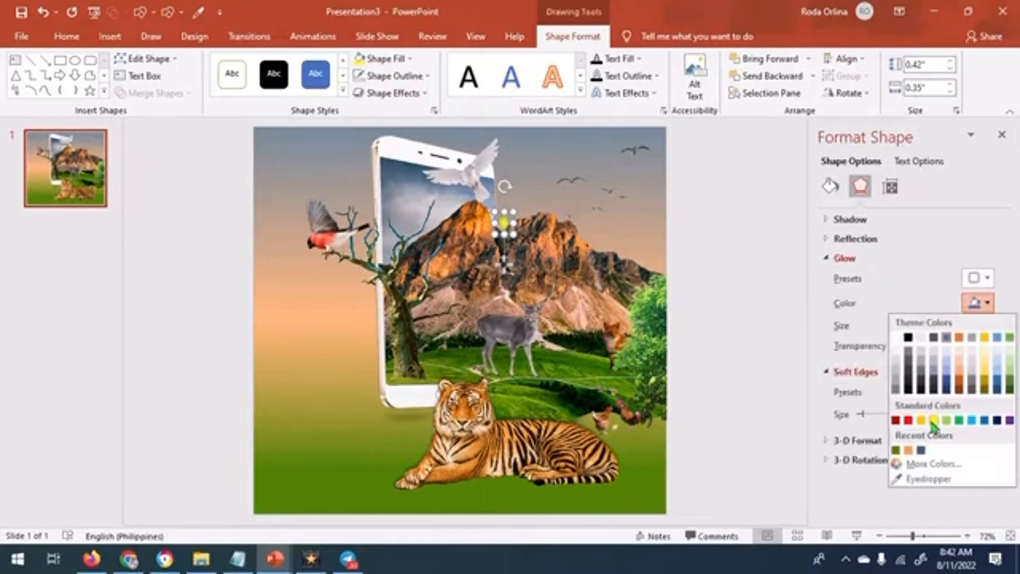
left_click(919, 420)
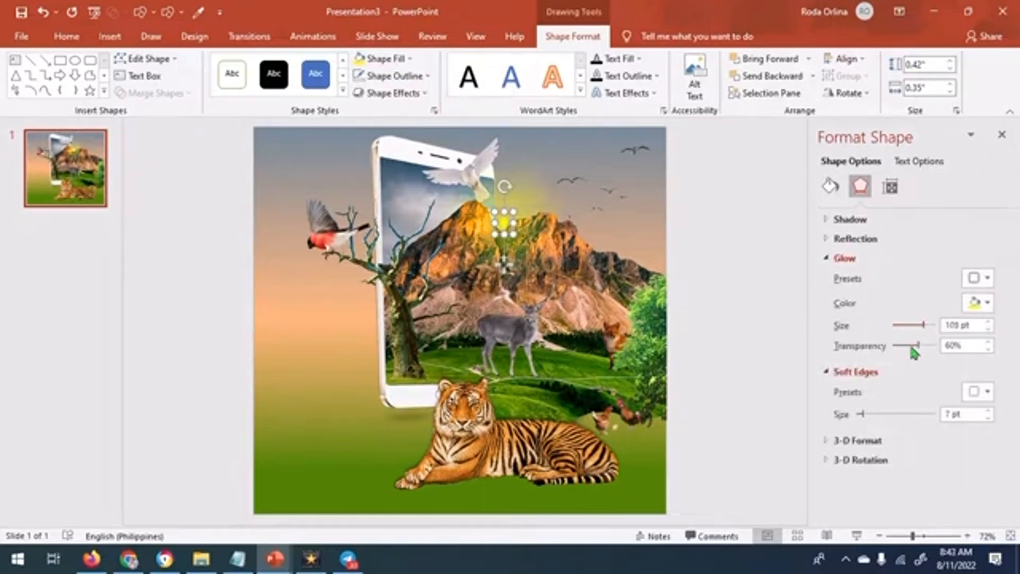